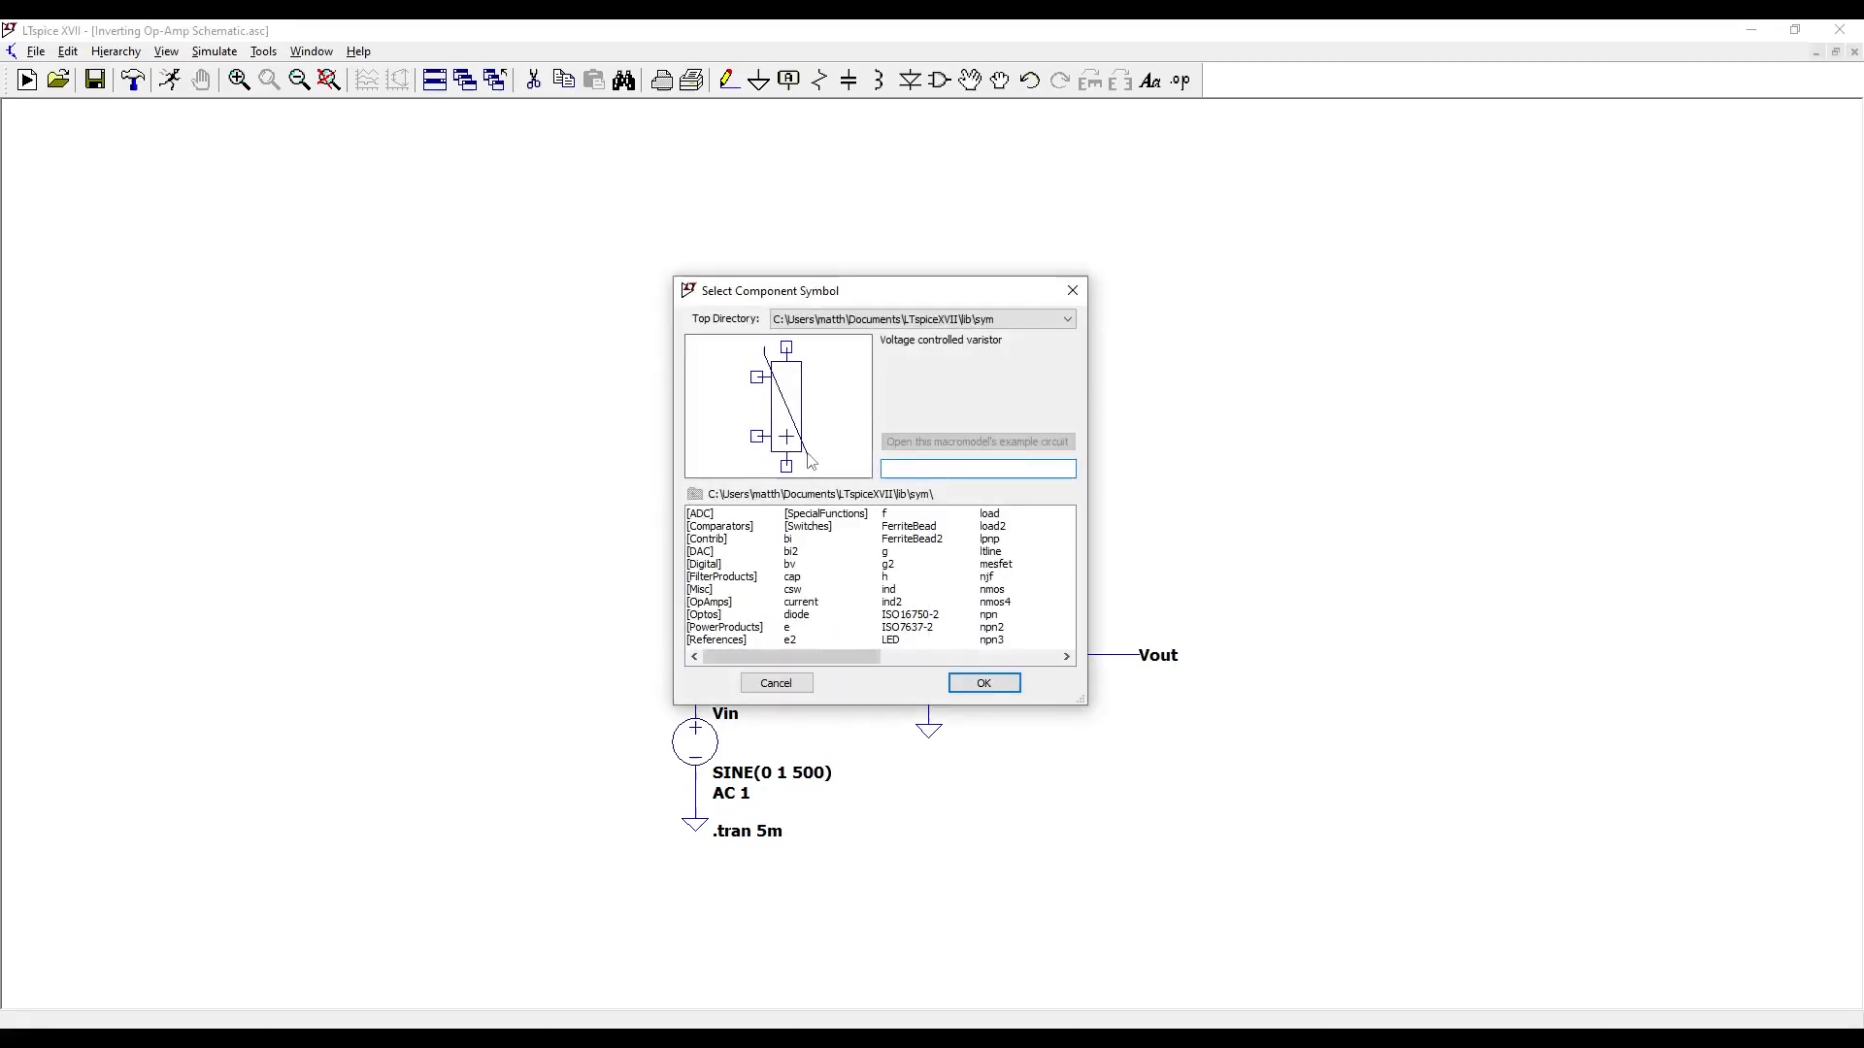
Place two rotated voltage sources V1 and V2 side by side above the amplifier circuit
text(vol)
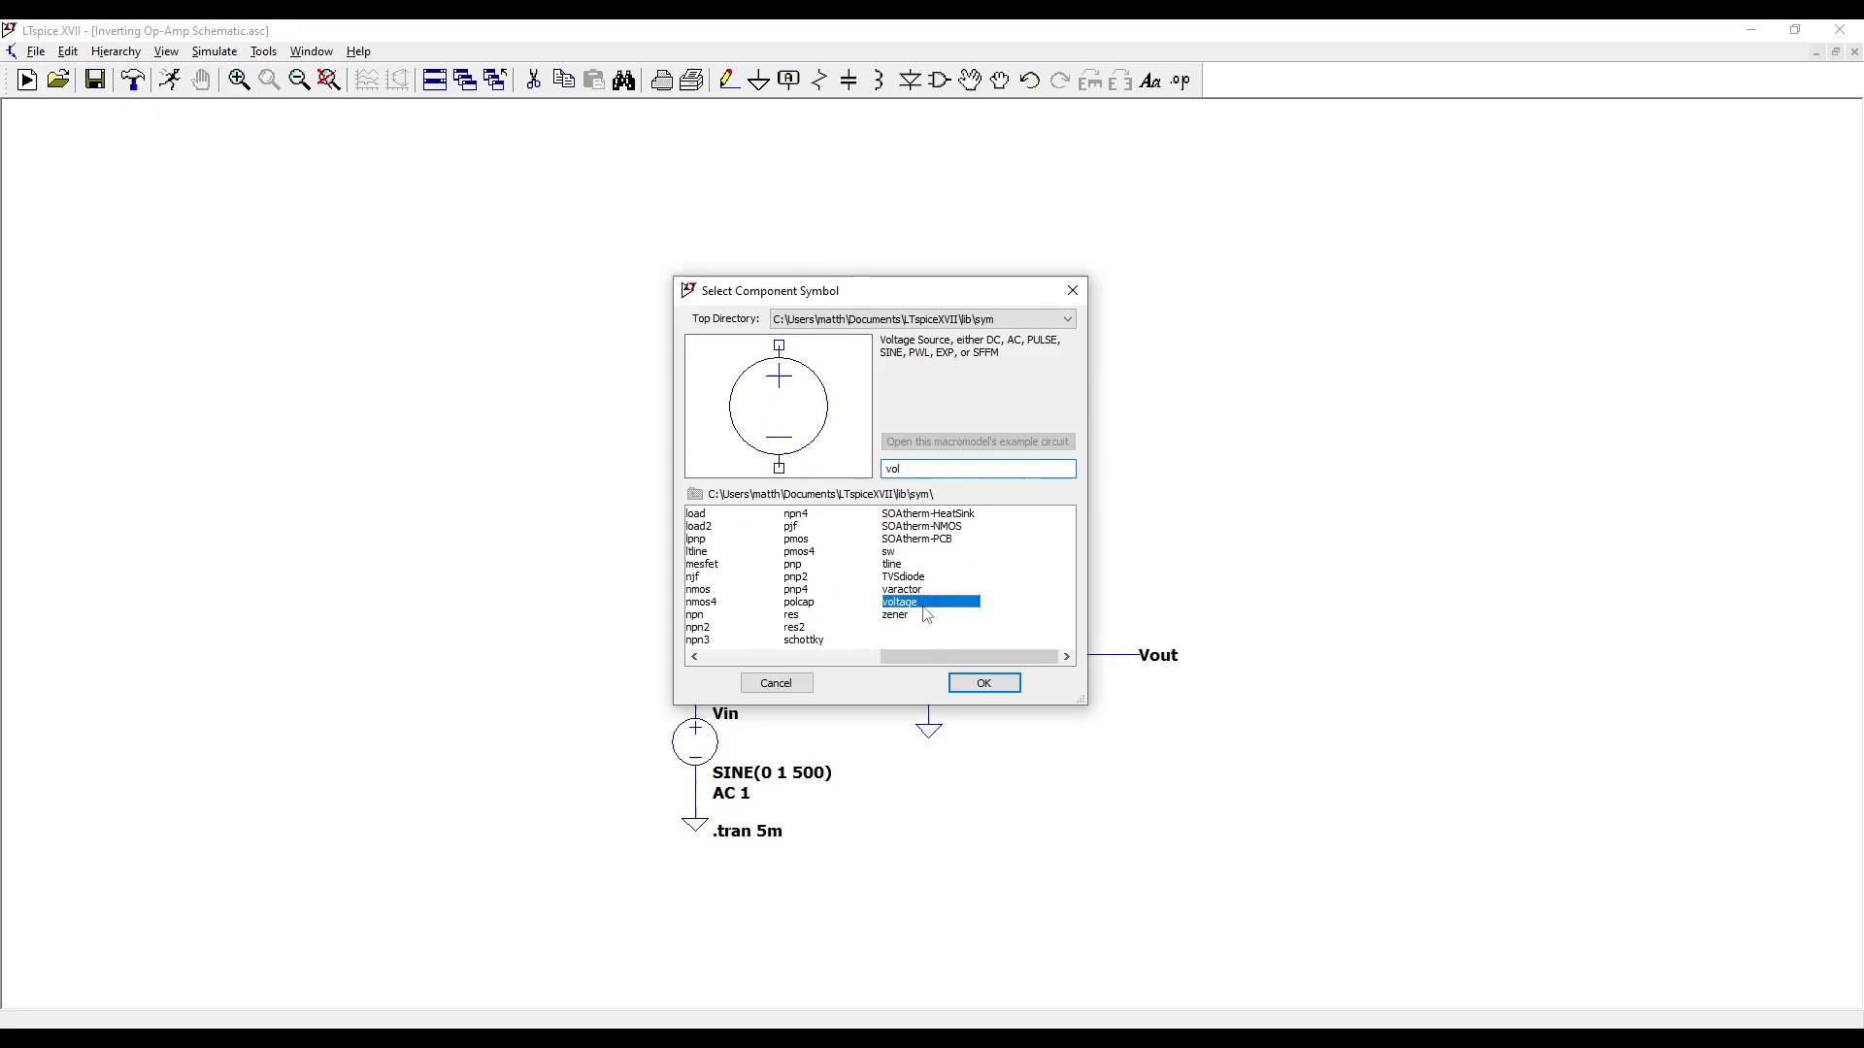
click(982, 682)
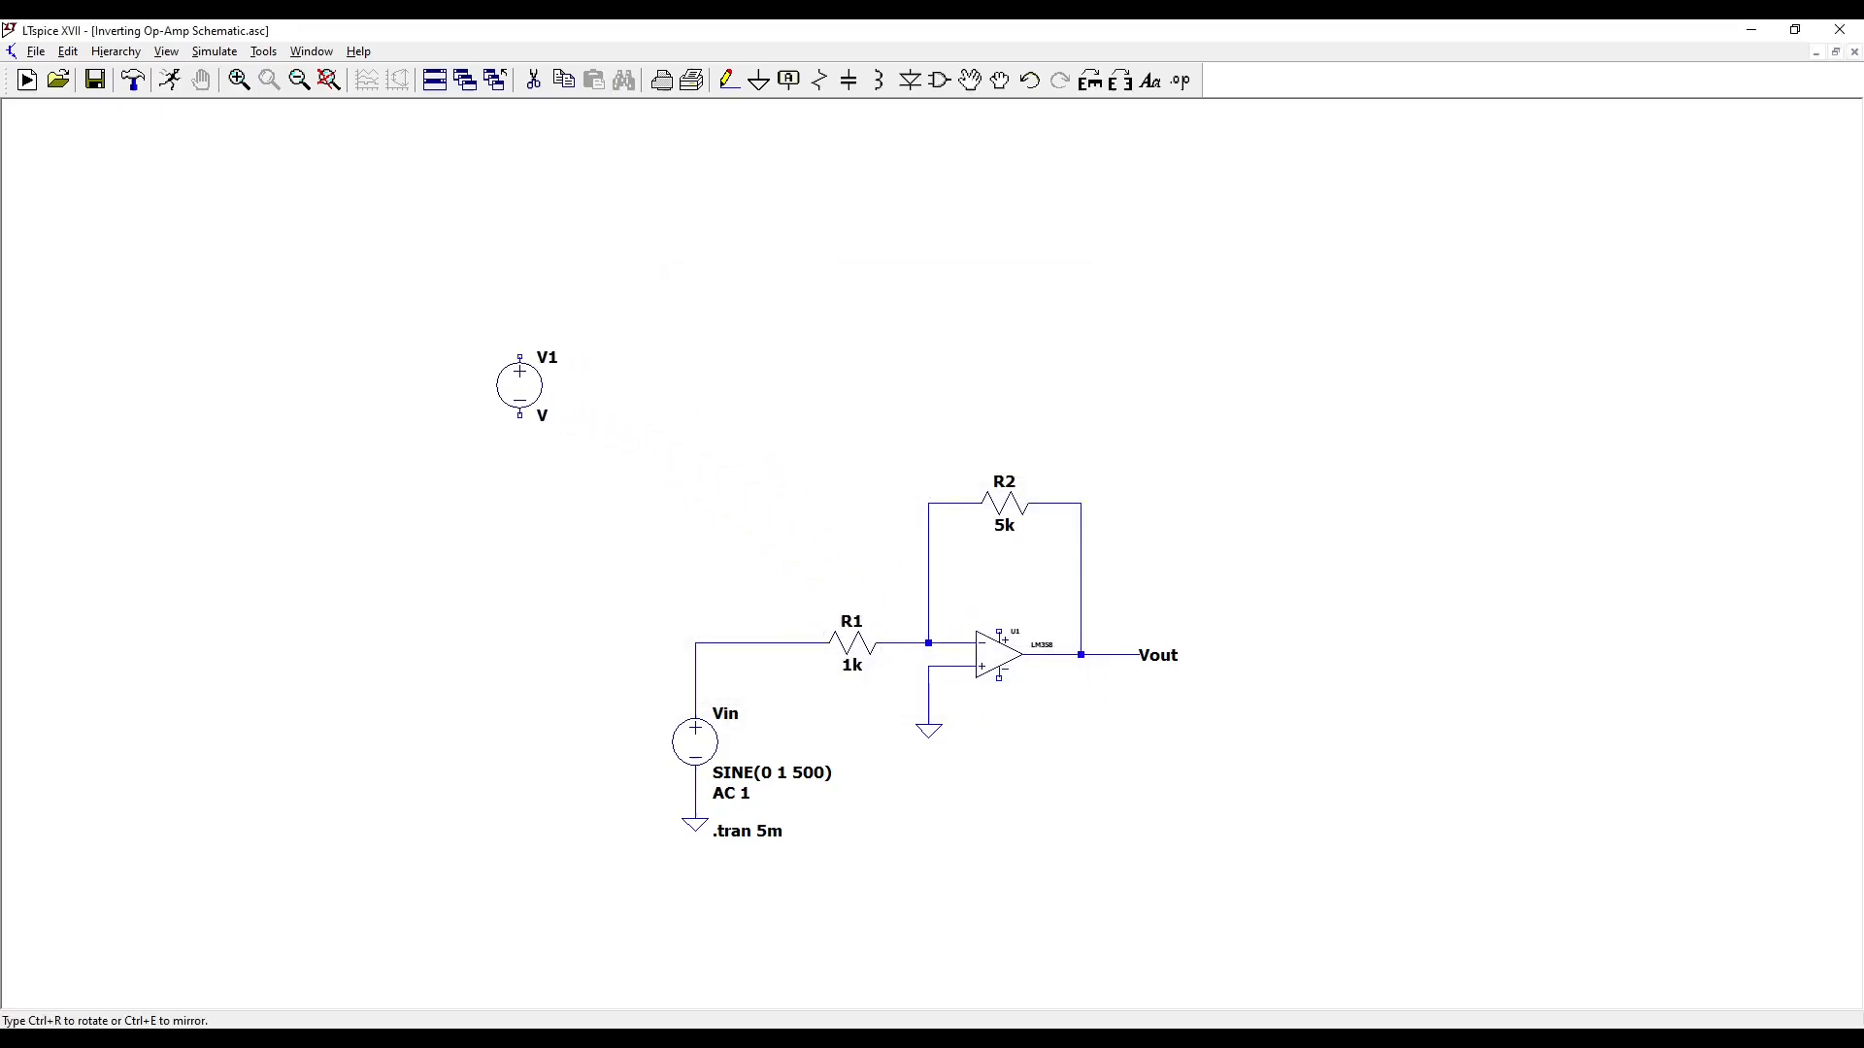
drag(520, 386, 460, 351)
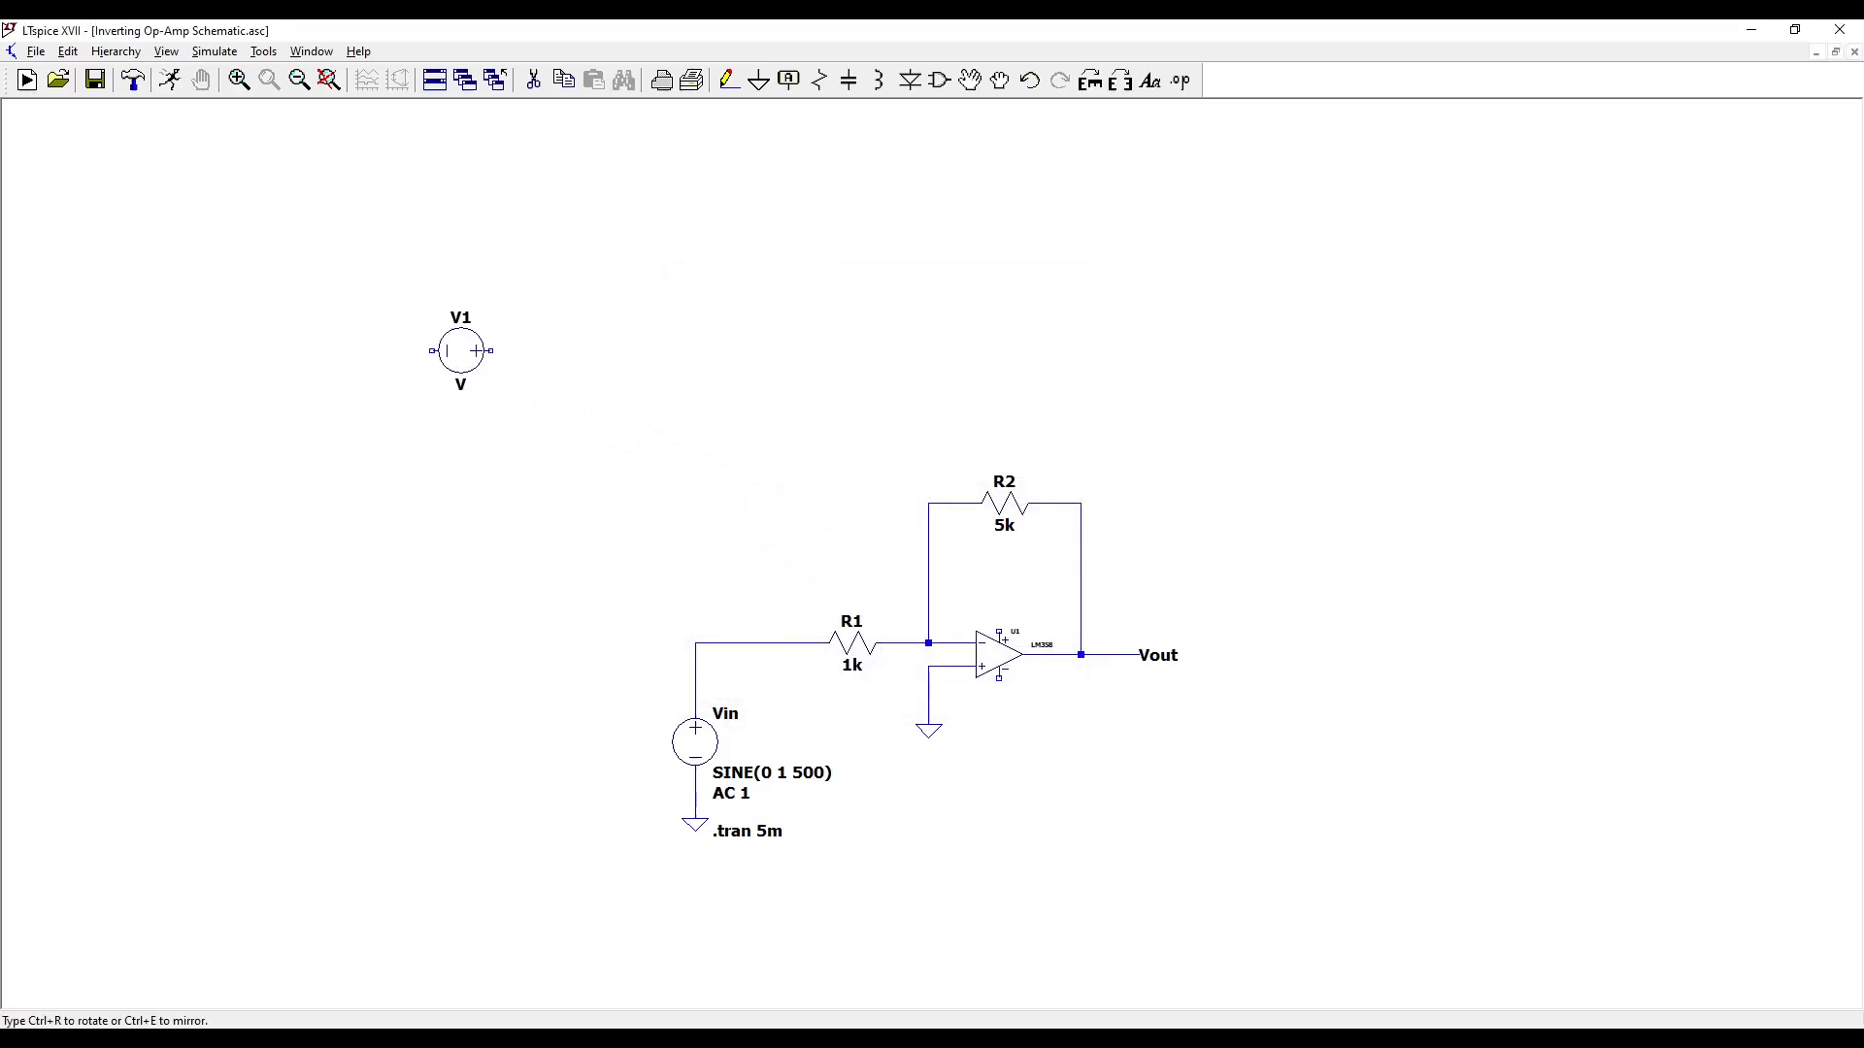
click(594, 351)
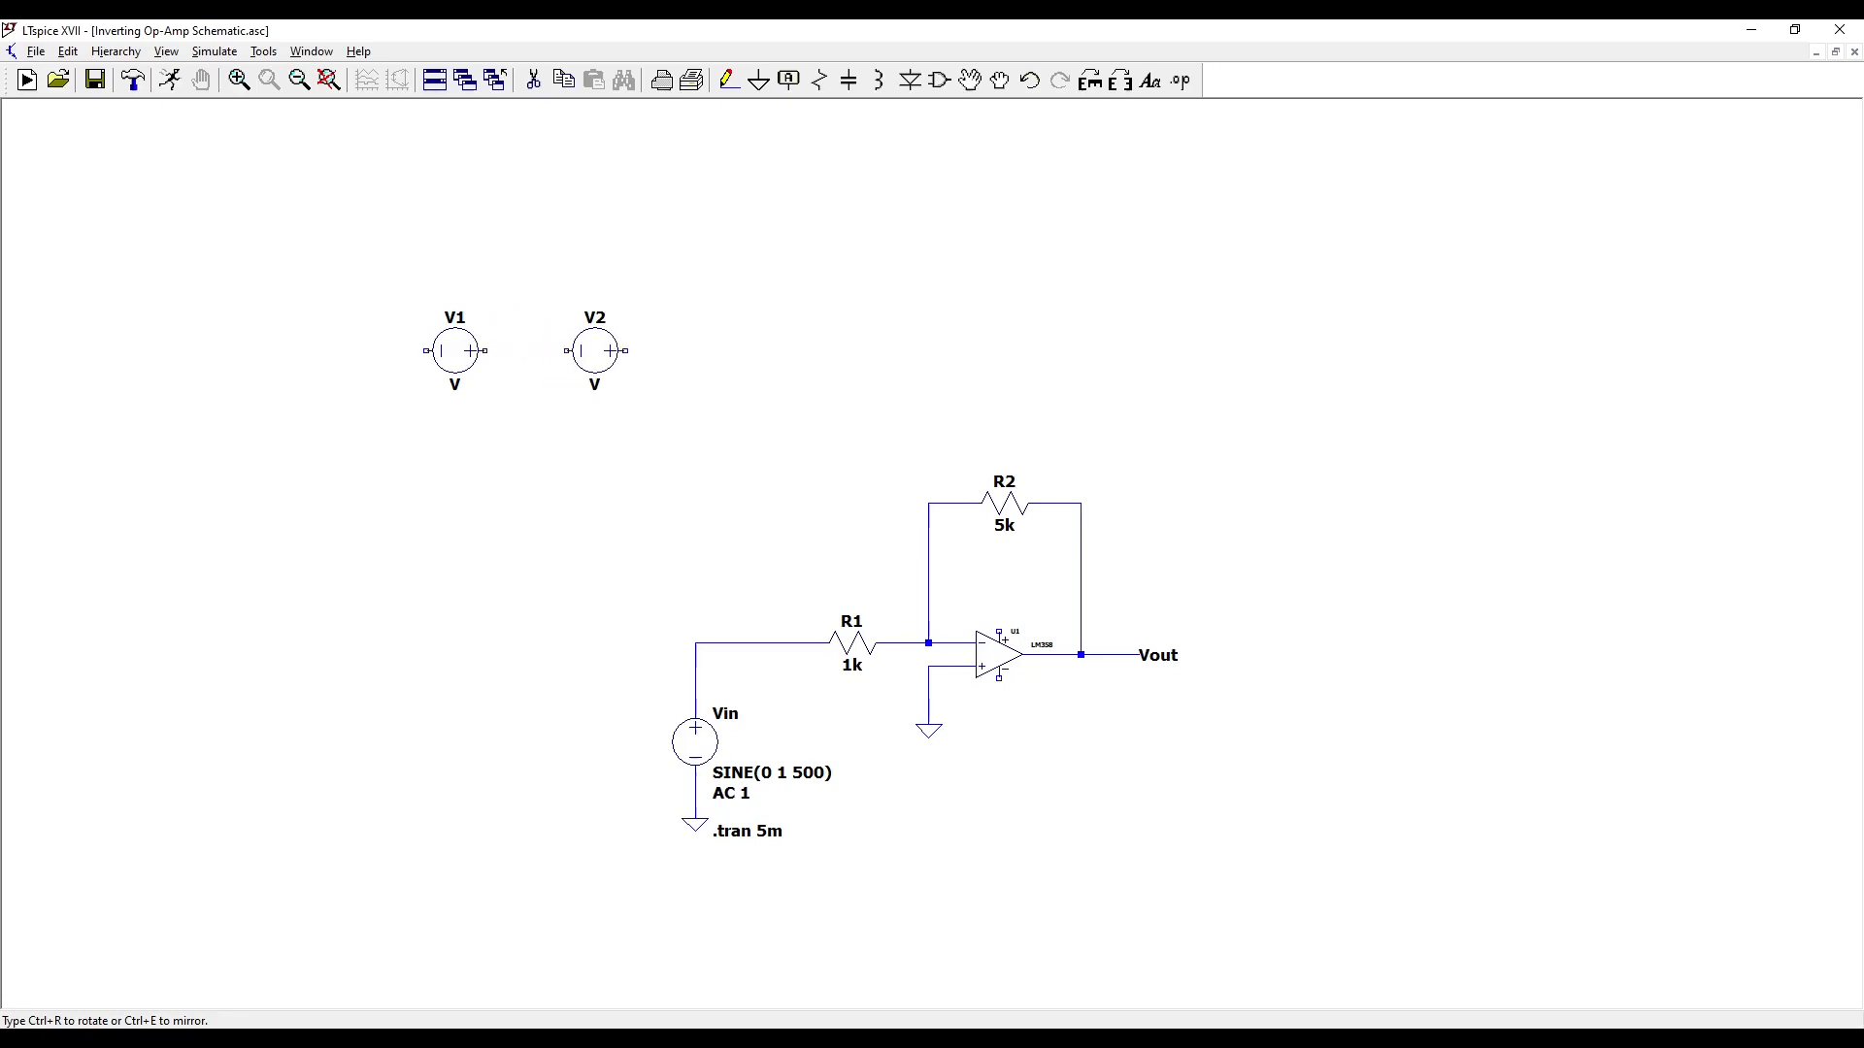
Wire V1's positive terminal to V2's negative terminal, joining the sources in series
click(525, 373)
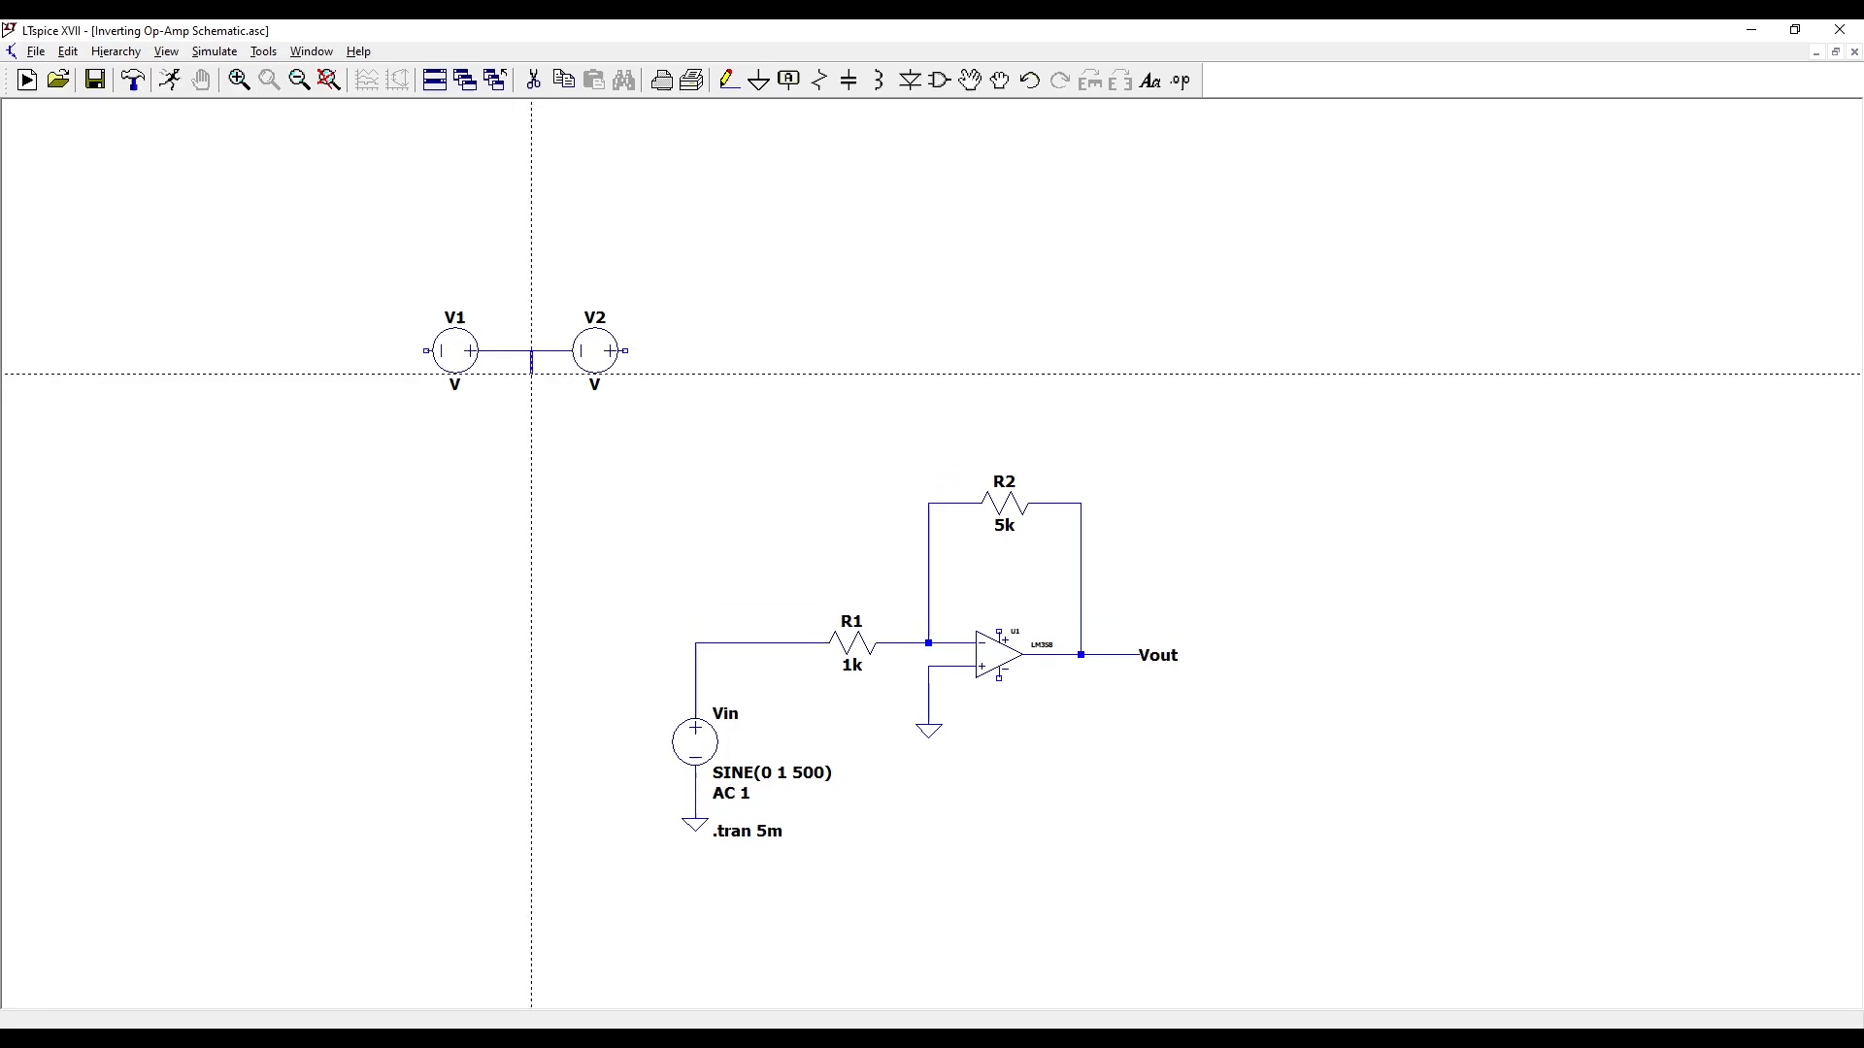
click(528, 379)
text(V+)
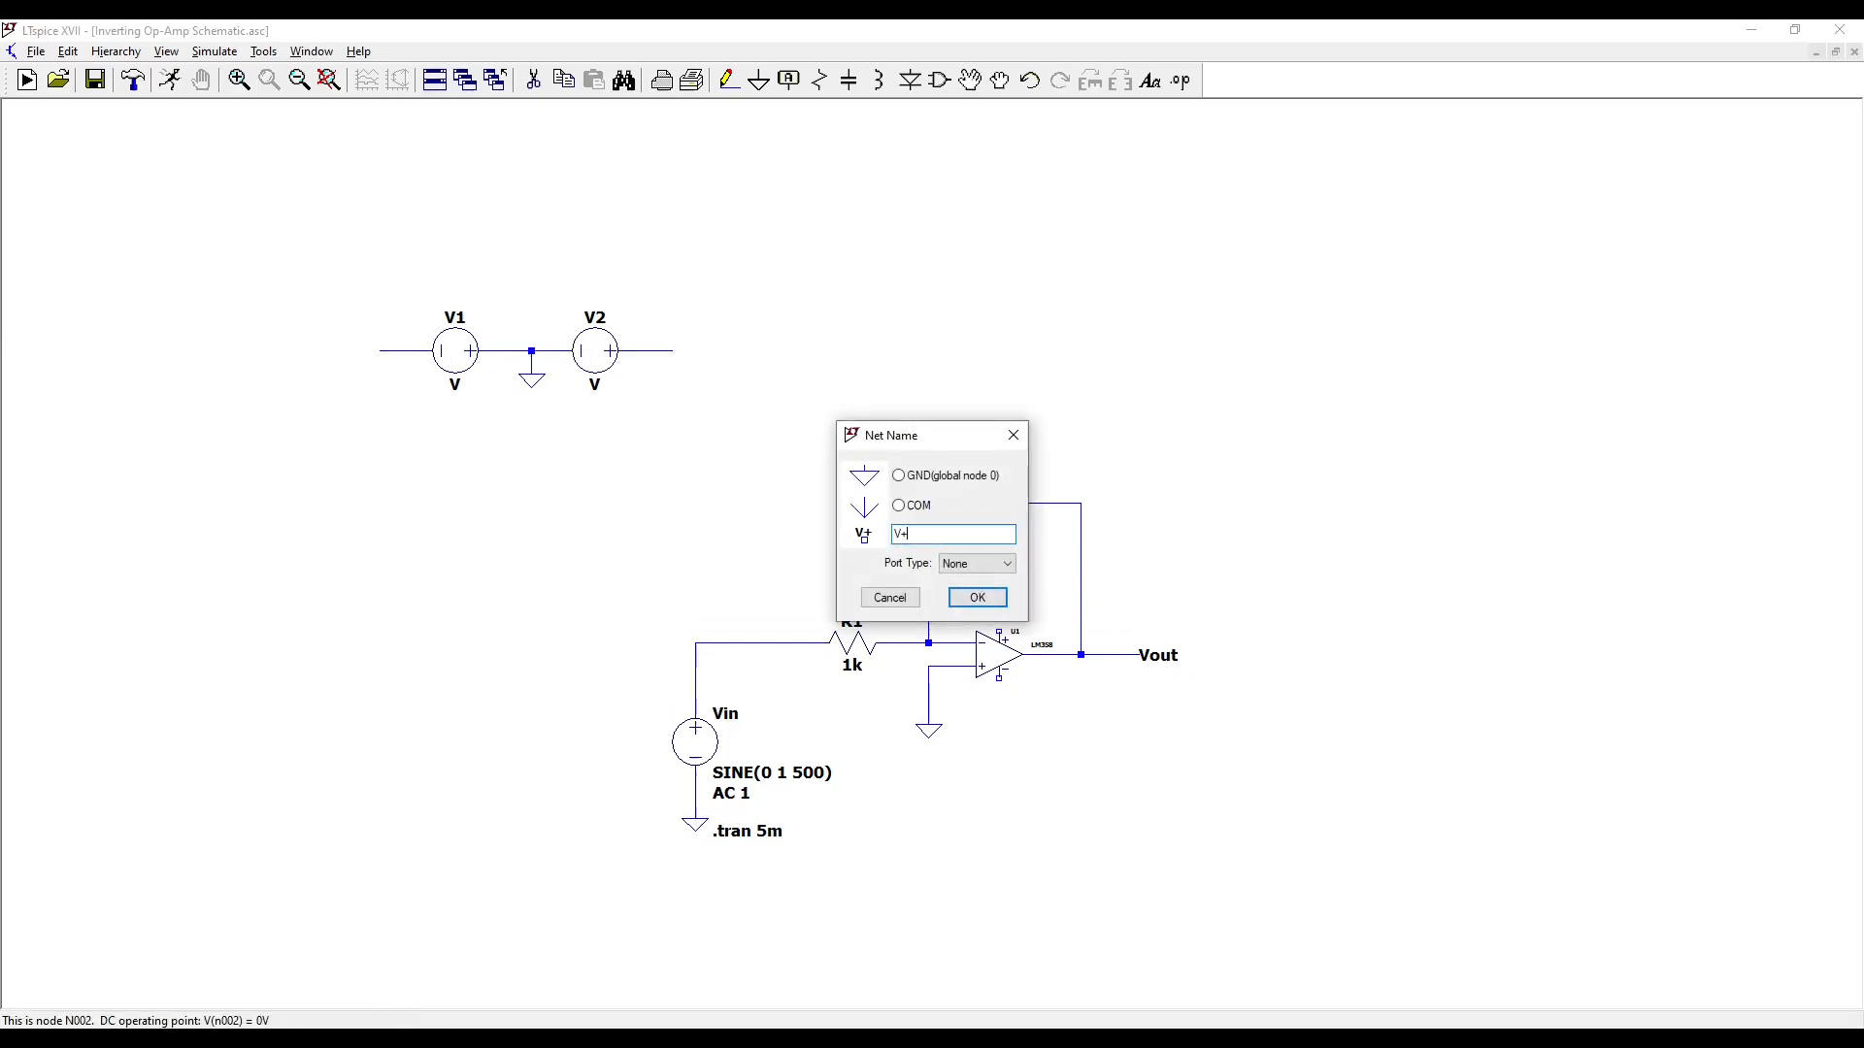
Label V2's outer end as net V+ and V1's outer end as net V-
click(975, 596)
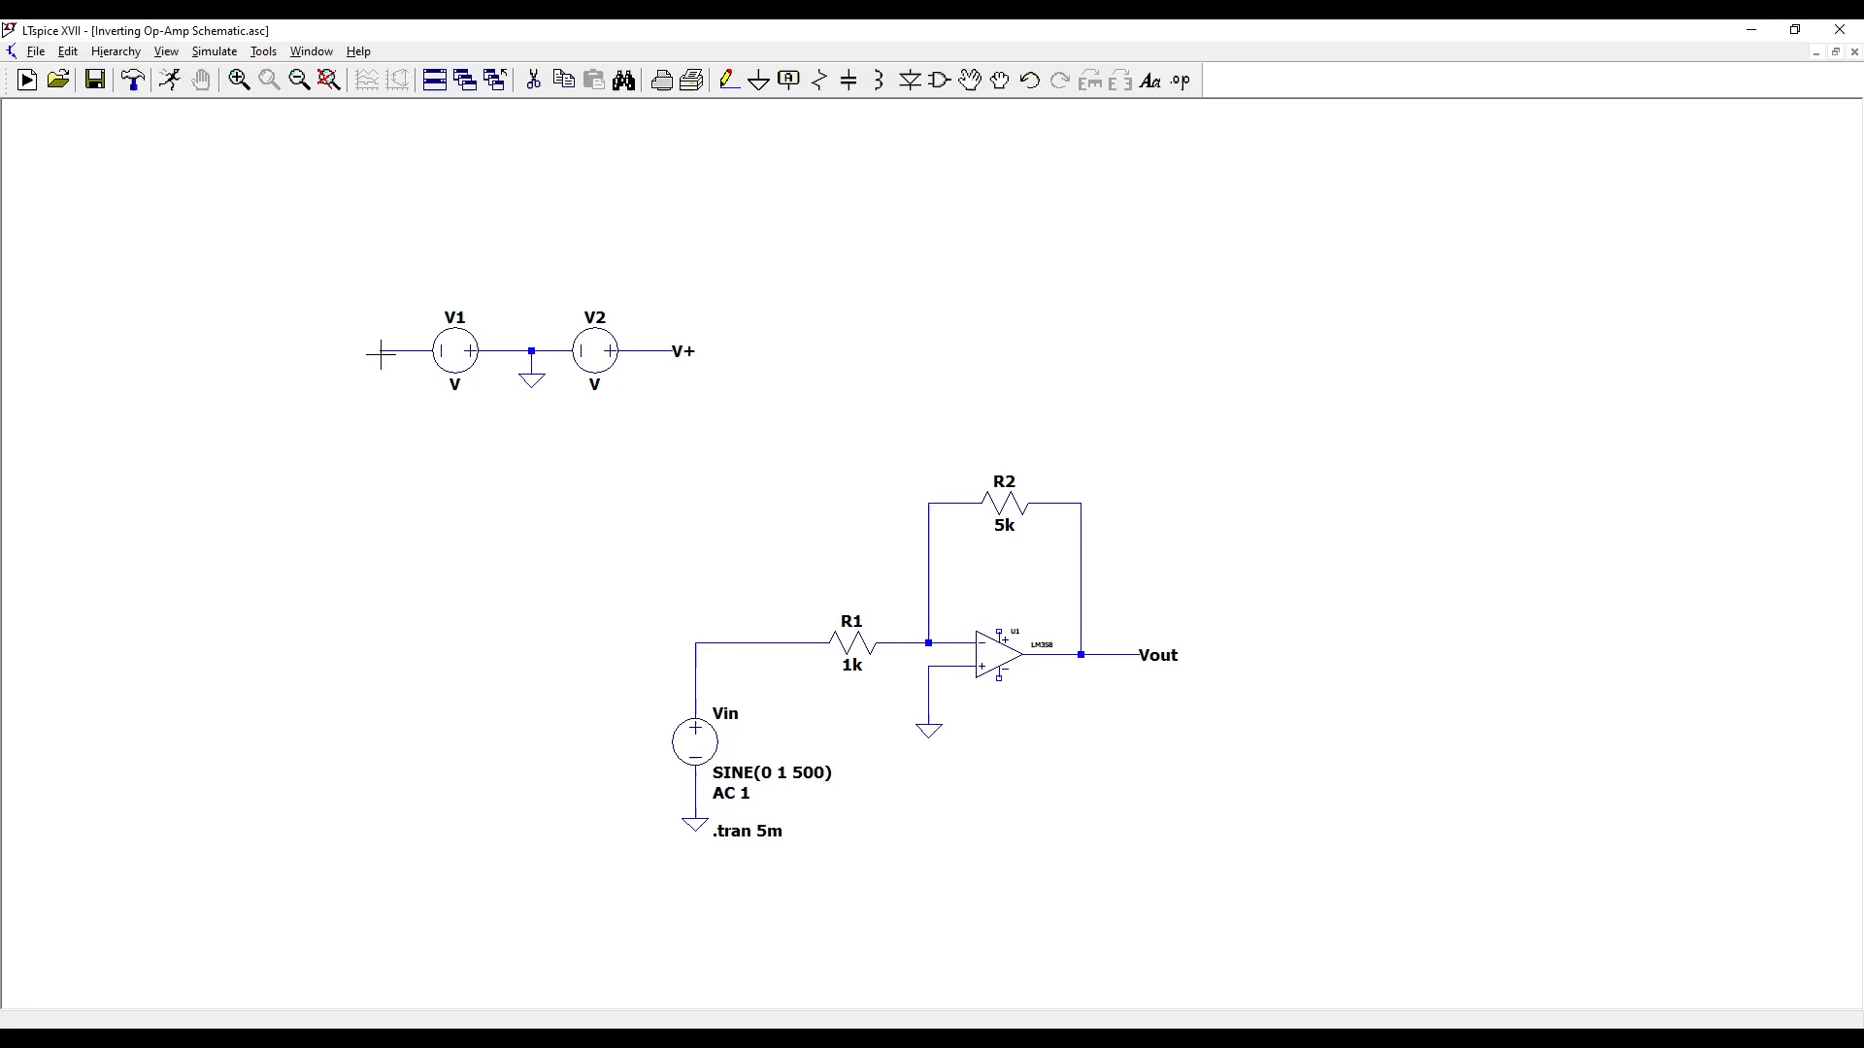
click(383, 351)
text(V)
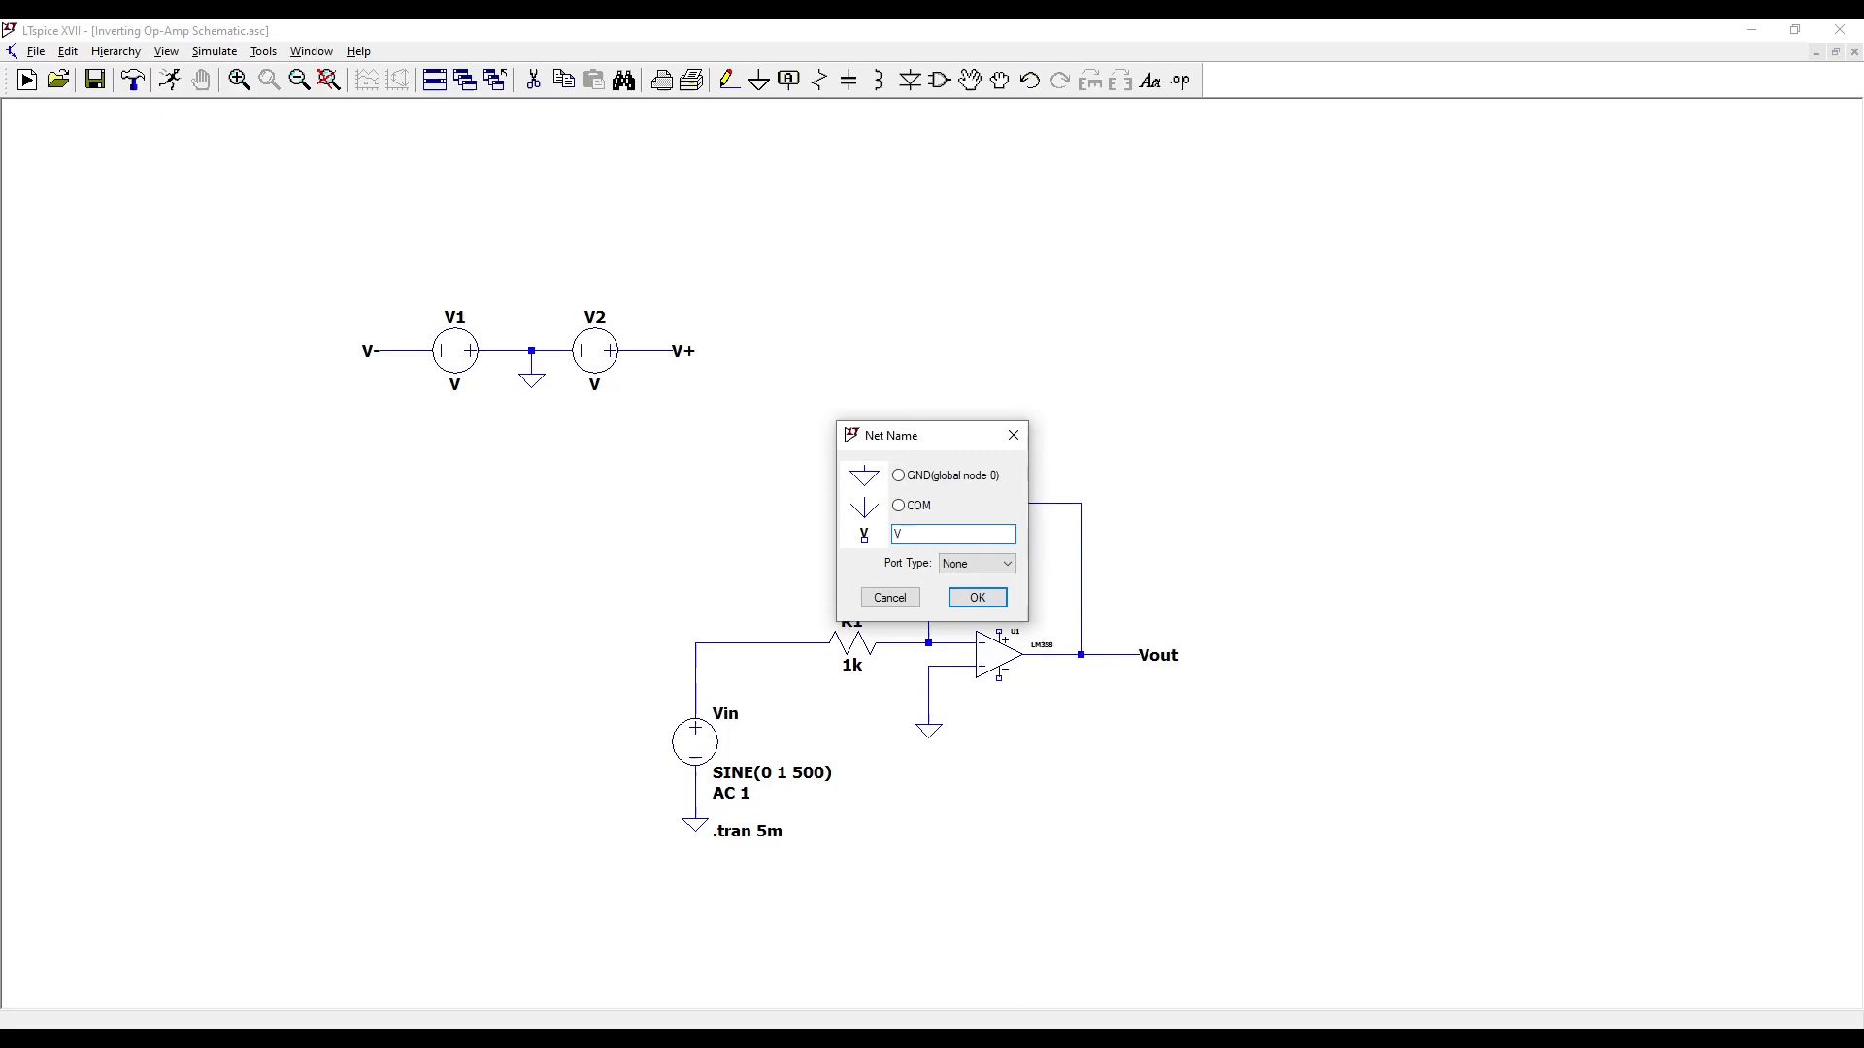
Attach V+ and V- net labels to the LM358's positive and negative supply pins
click(975, 596)
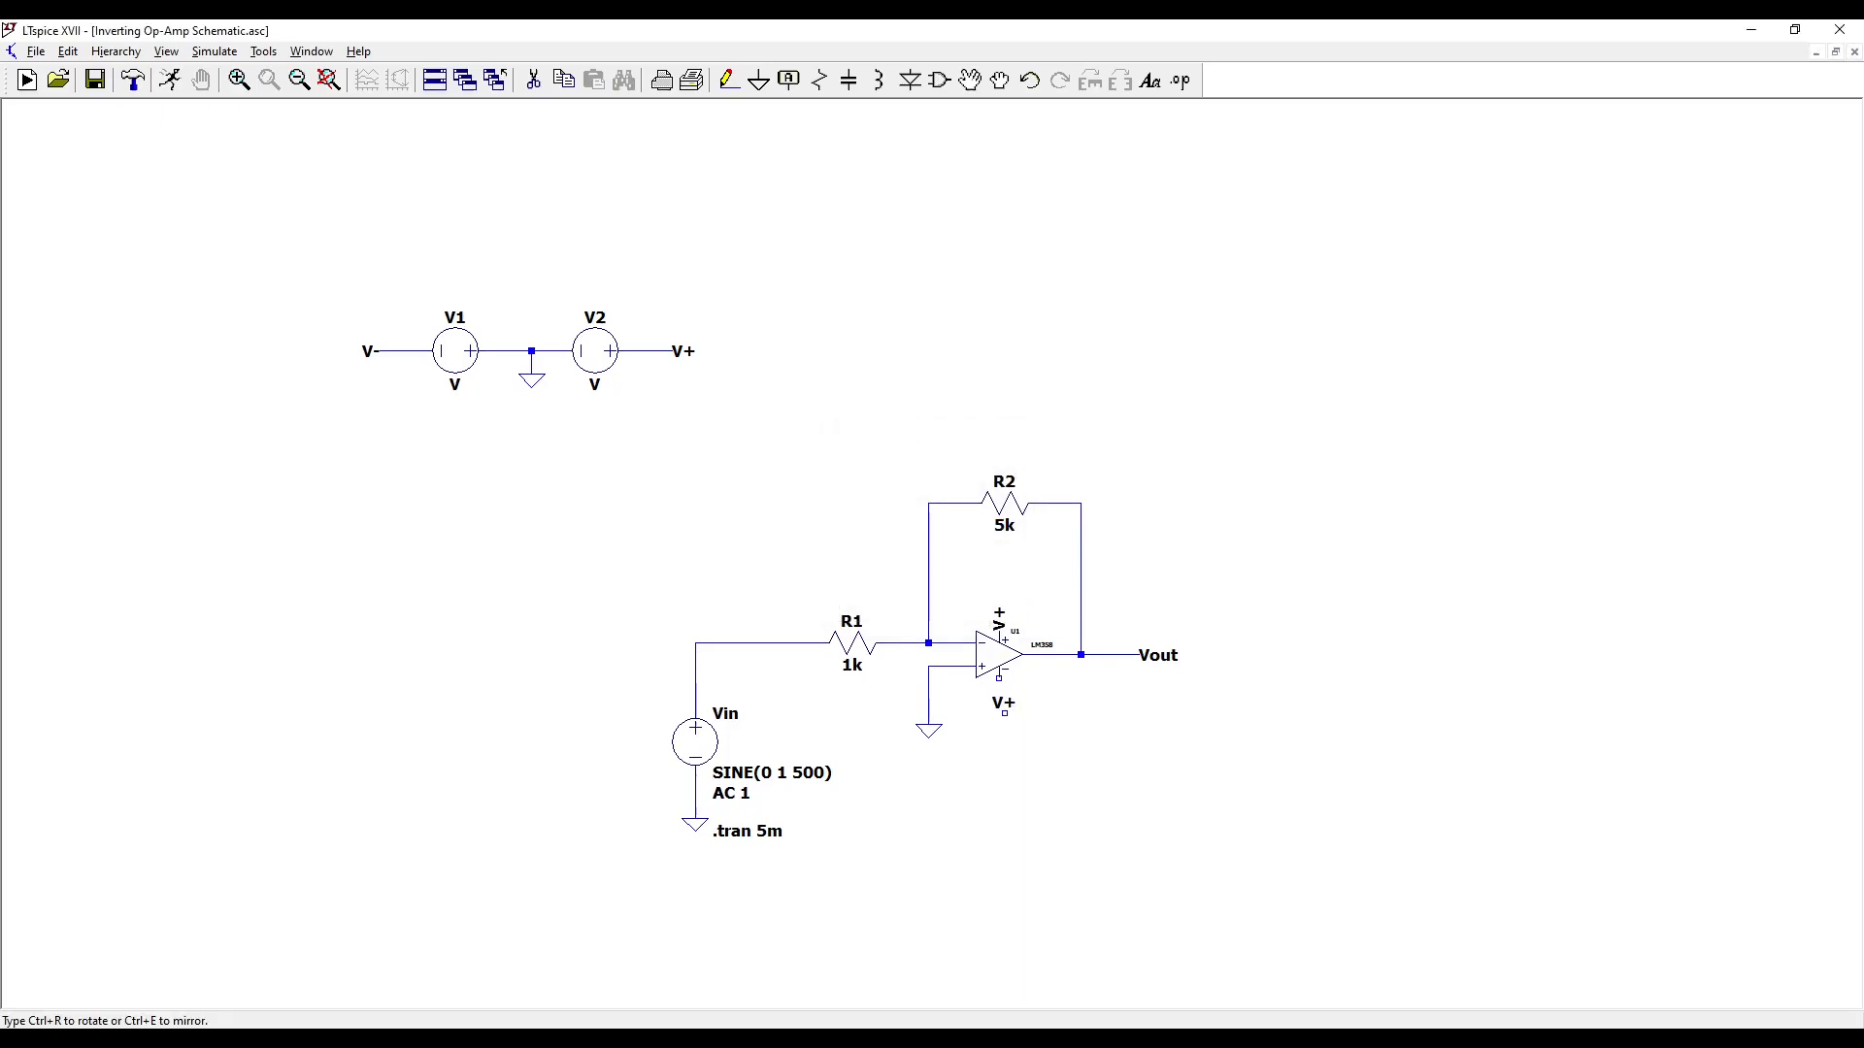
click(756, 80)
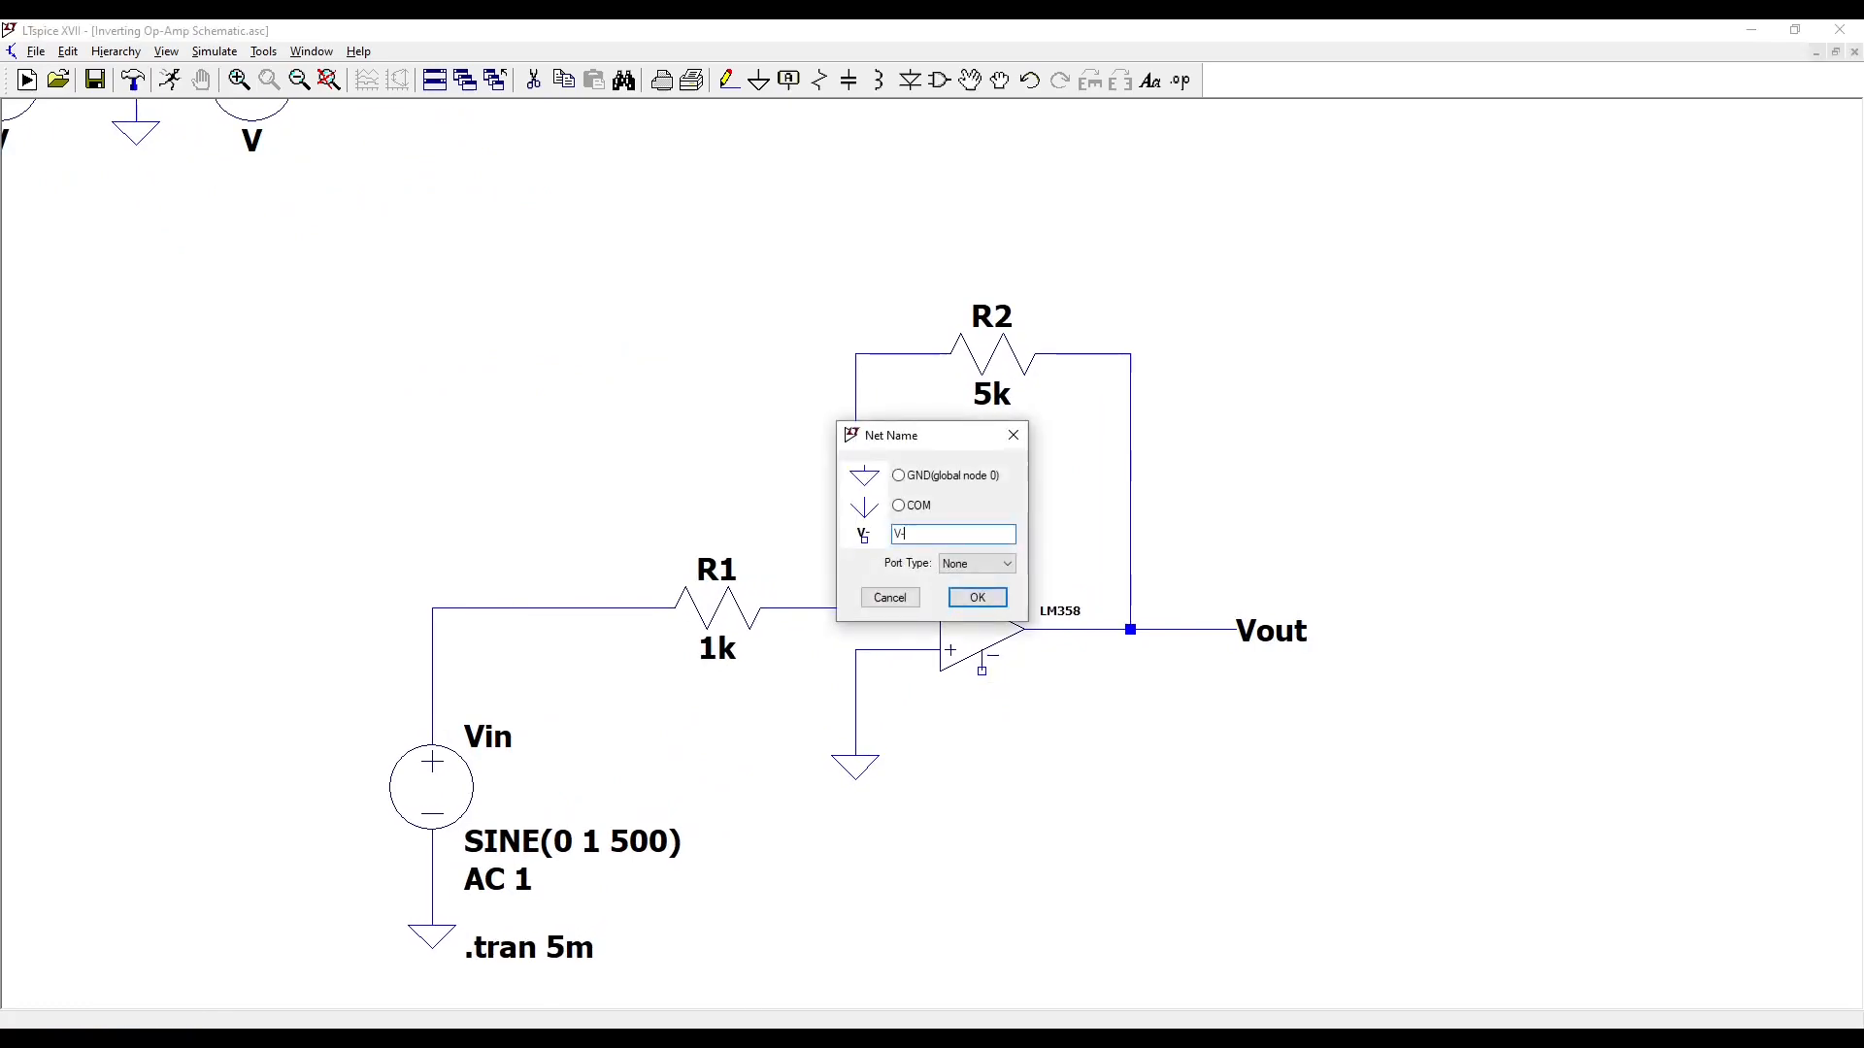
click(974, 596)
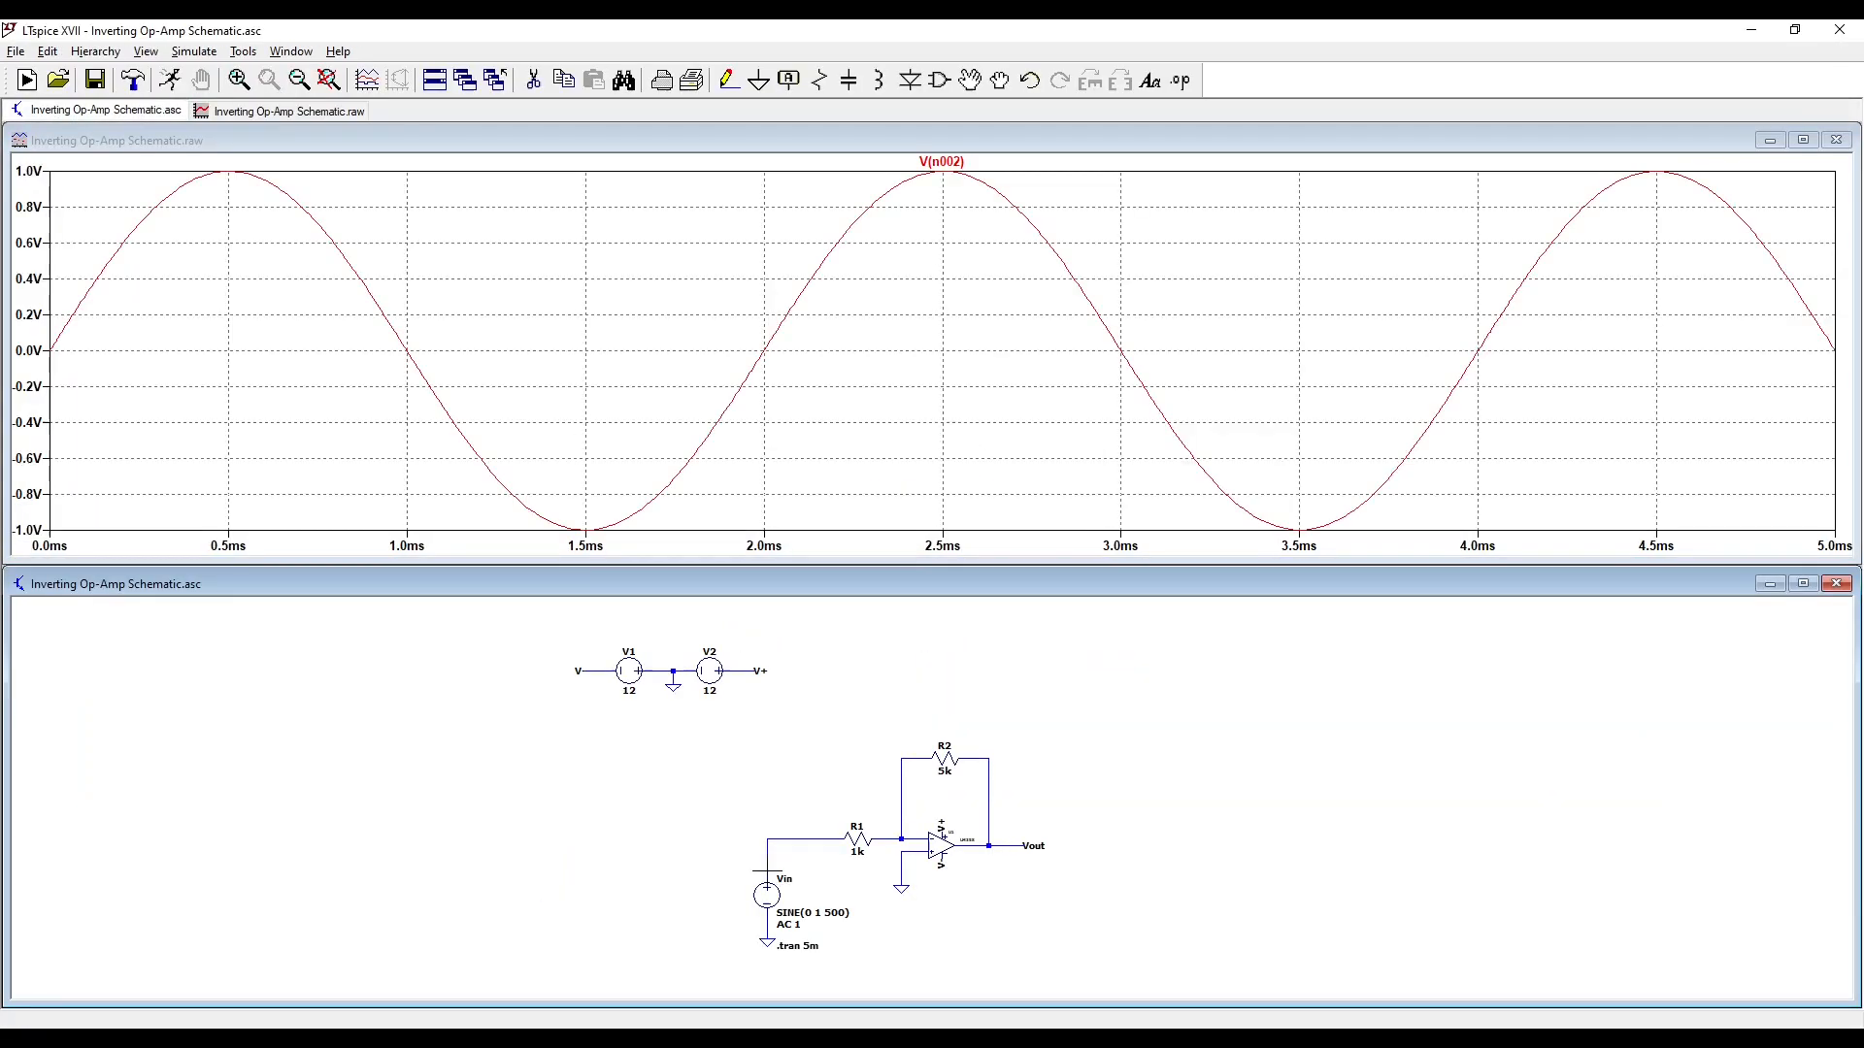
Add the V(vout) trace to the plot, showing the inverted 5 V sine against the 1 V input
click(987, 844)
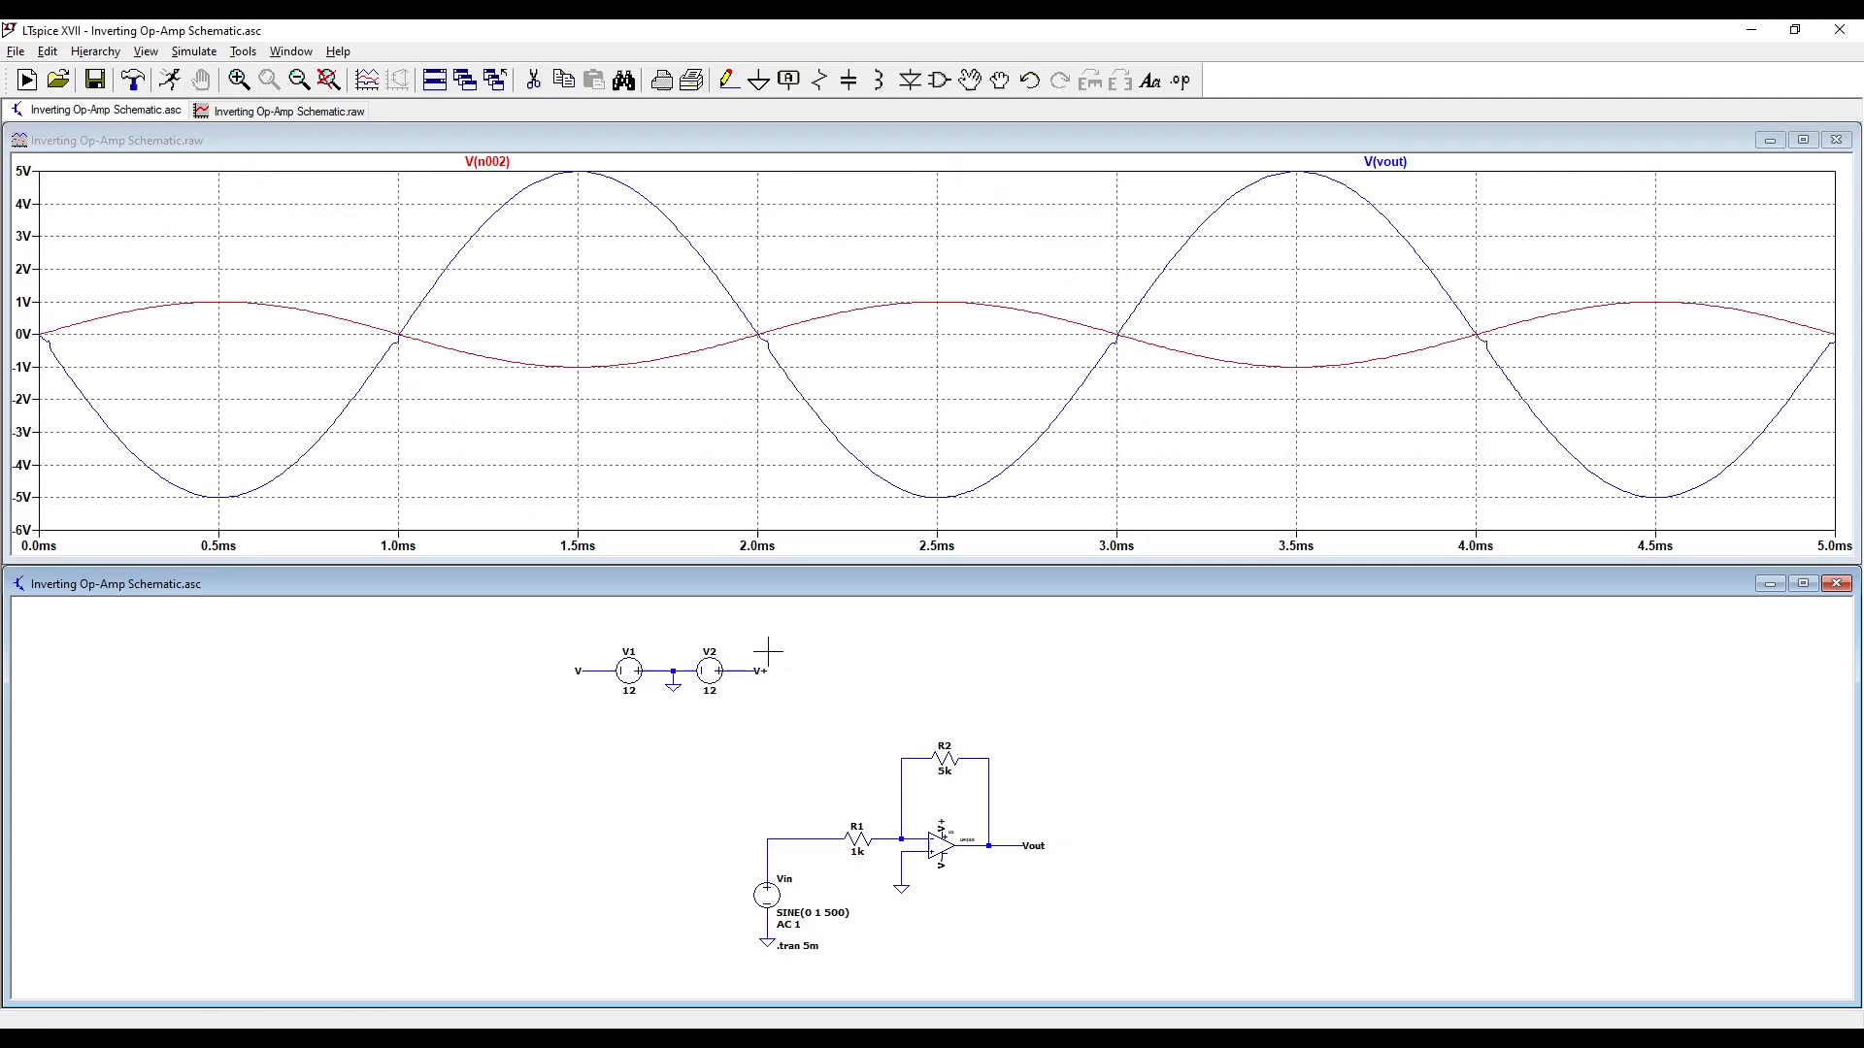
mouse_move(1434, 195)
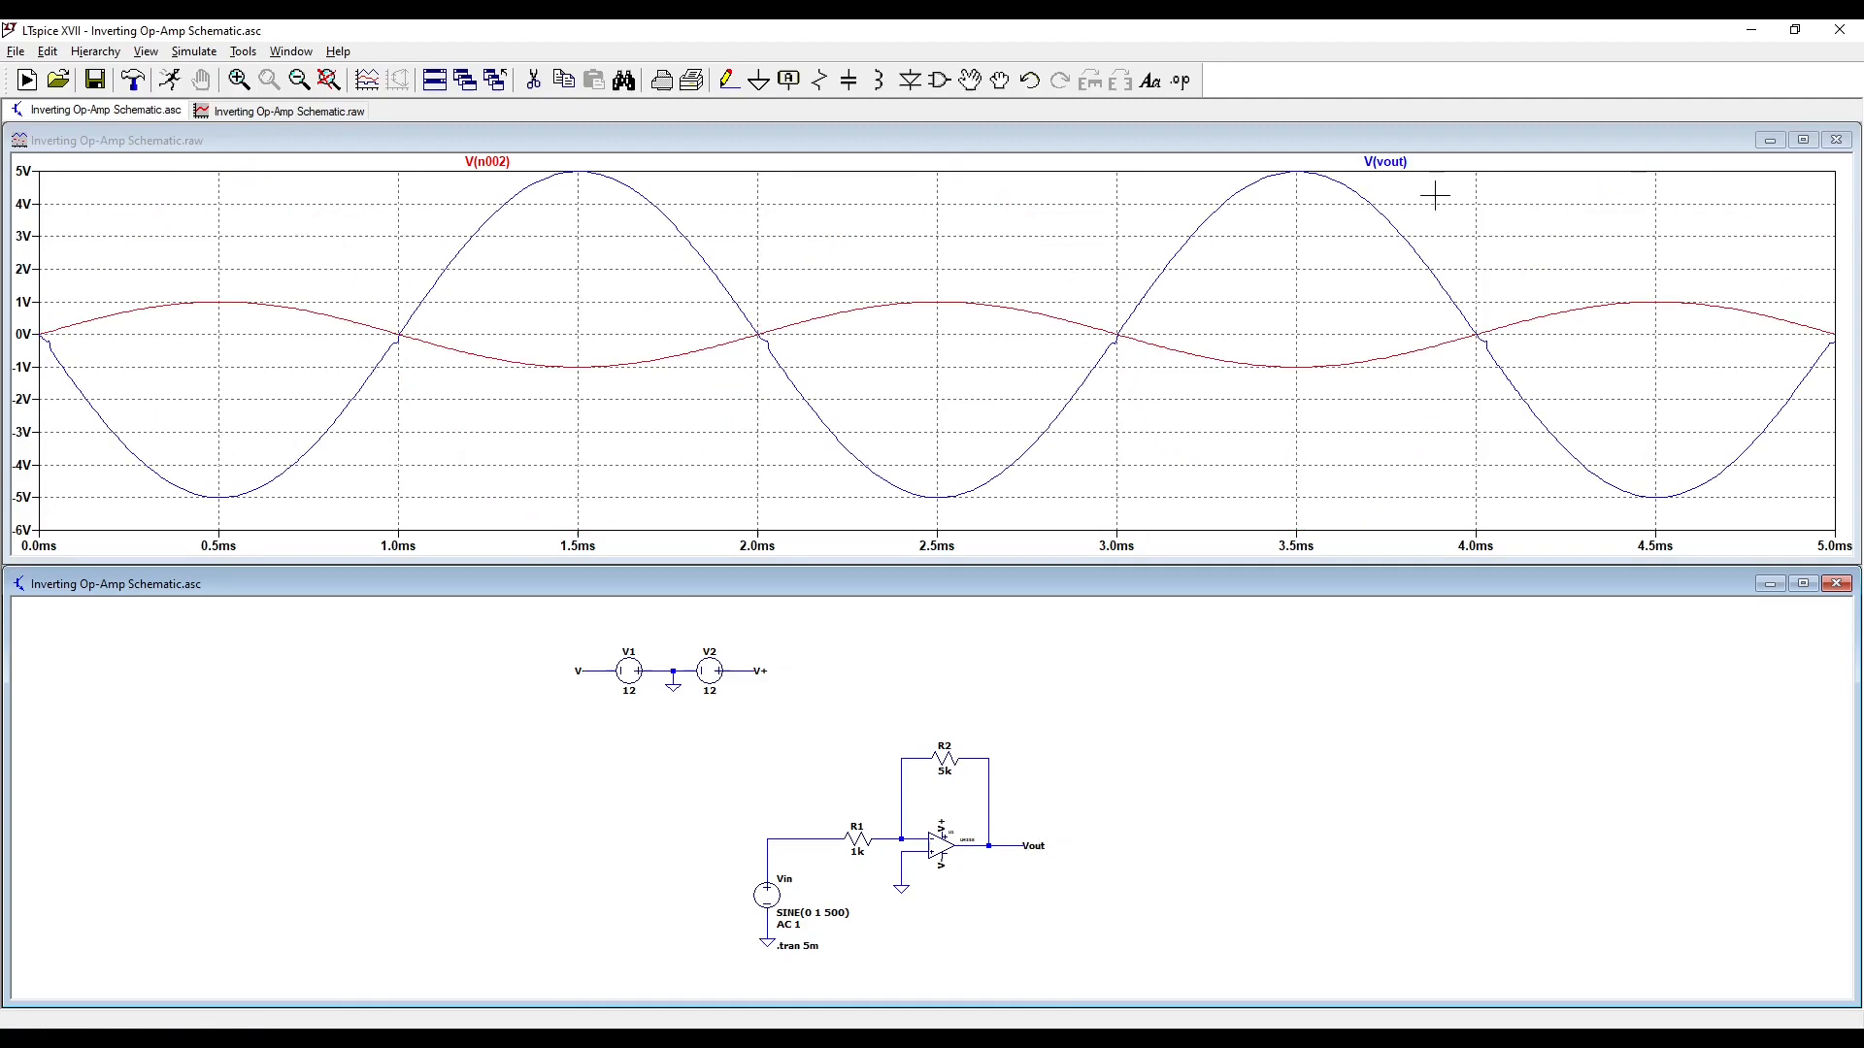